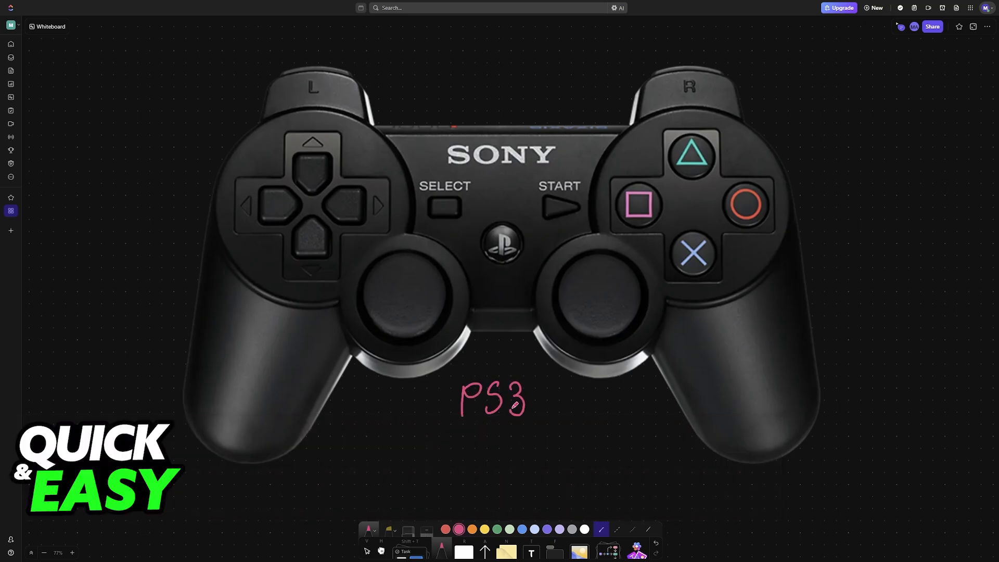
- Draw pink brackets around the PS3 label and an arrow down to a circled PC
{"action": "left_click_drag", "start_coordinate": [453, 422], "coordinate": [541, 456]}
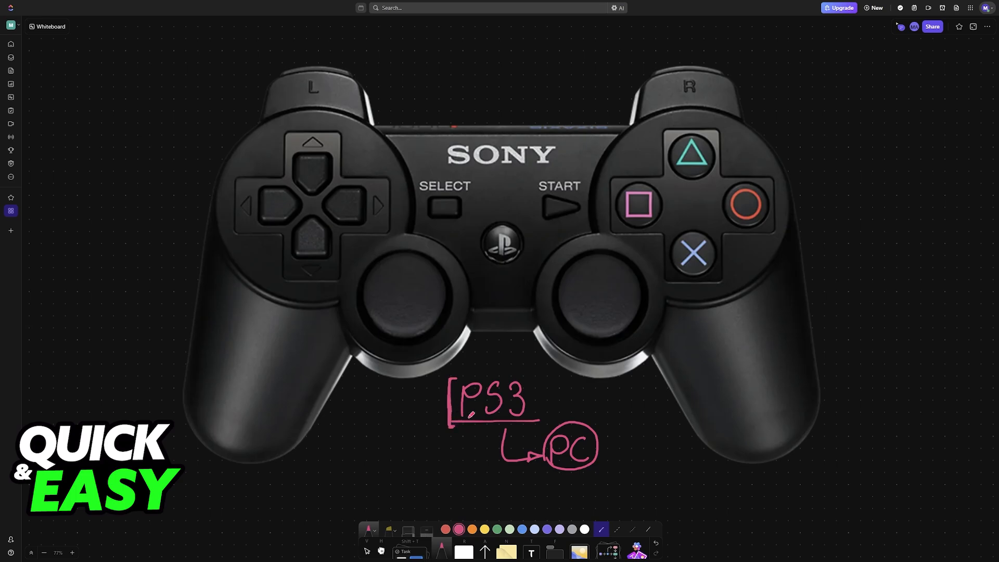
{"action": "left_click_drag", "start_coordinate": [537, 369], "coordinate": [527, 422]}
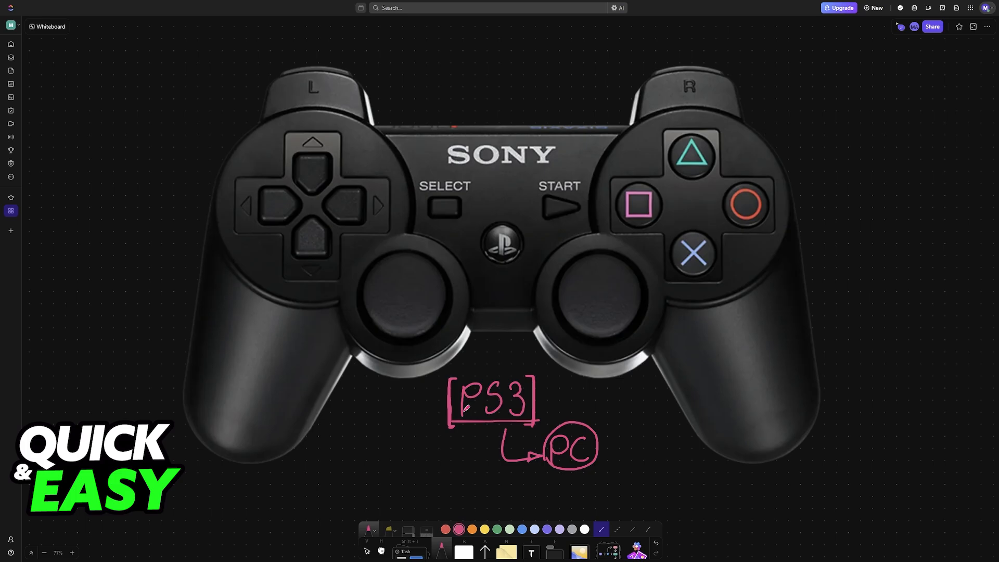
{"action": "mouse_move", "coordinate": [580, 357]}
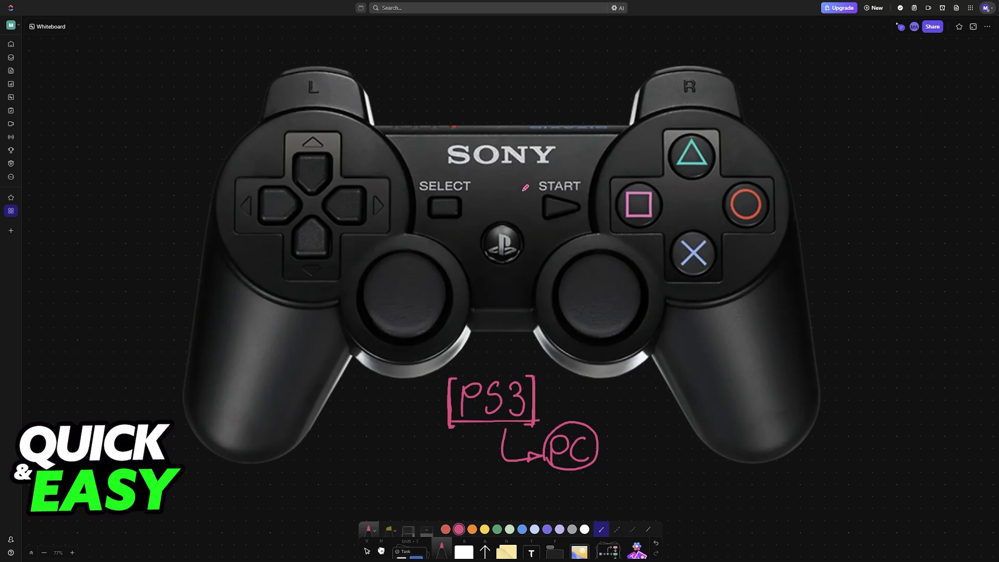
{"action": "mouse_move", "coordinate": [650, 190]}
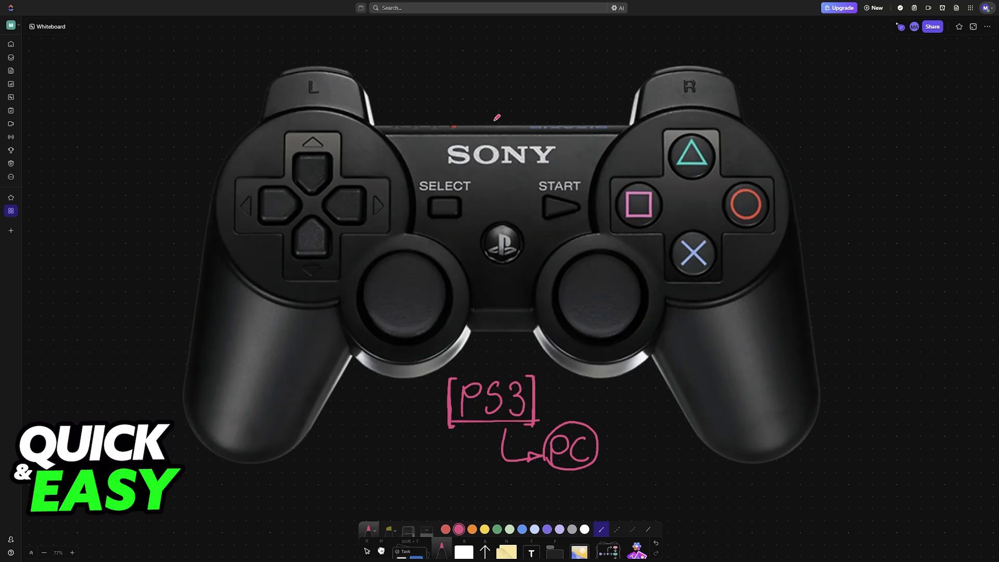
- Sketch a small connector plug and cable rising above the controller's top edge
{"action": "left_click_drag", "start_coordinate": [490, 121], "coordinate": [516, 99]}
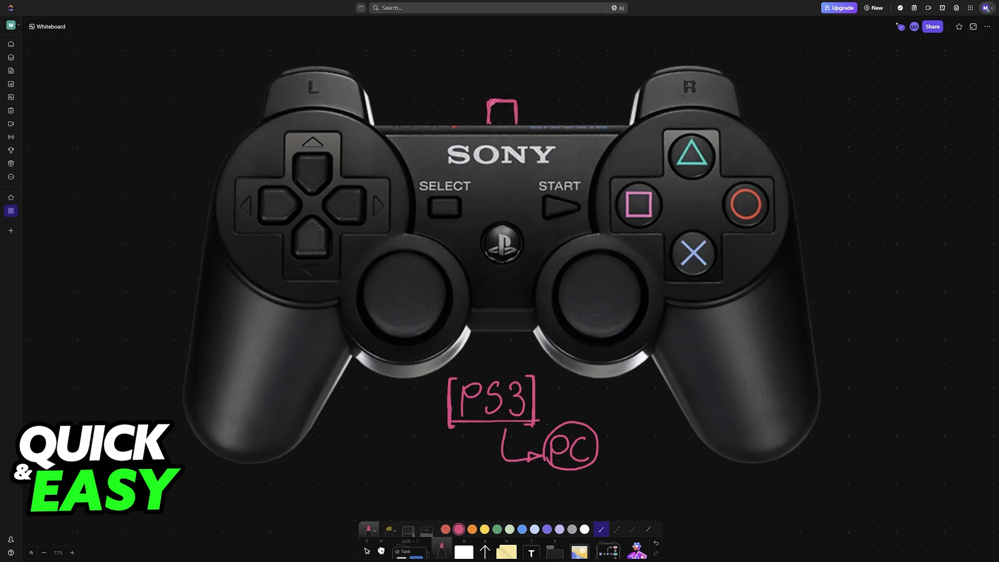
{"action": "left_click_drag", "start_coordinate": [503, 98], "coordinate": [593, 46]}
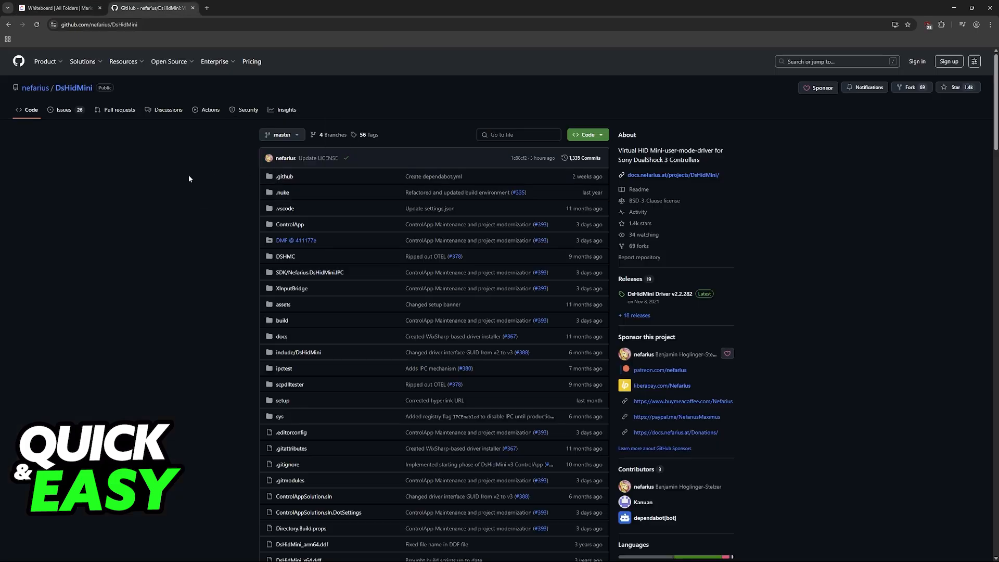
- Highlight the nefarius/DsHidMini repository name and scroll down through the README features
{"action": "double_click", "coordinate": [74, 88]}
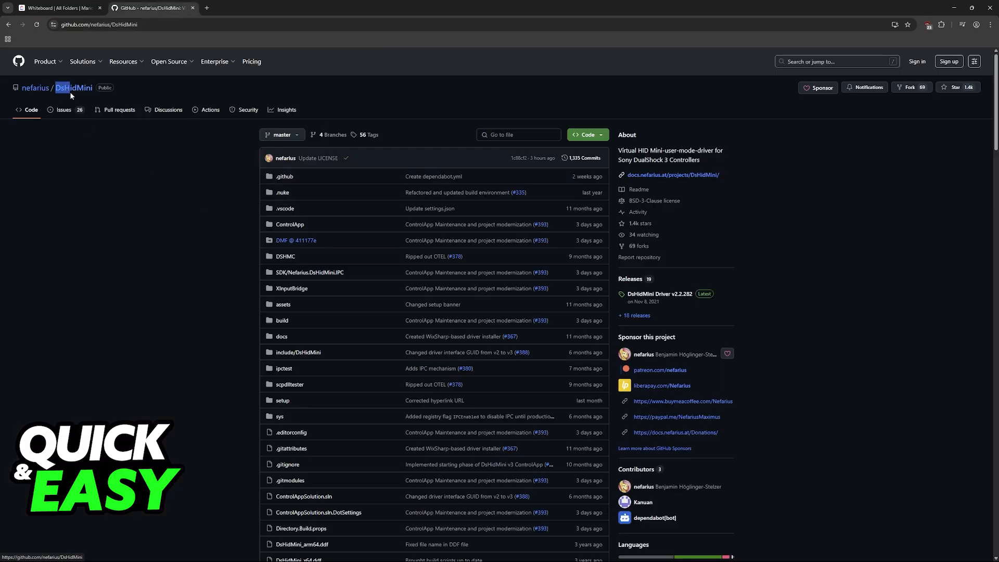
{"action": "scroll", "scroll_direction": "down", "scroll_amount": 3}
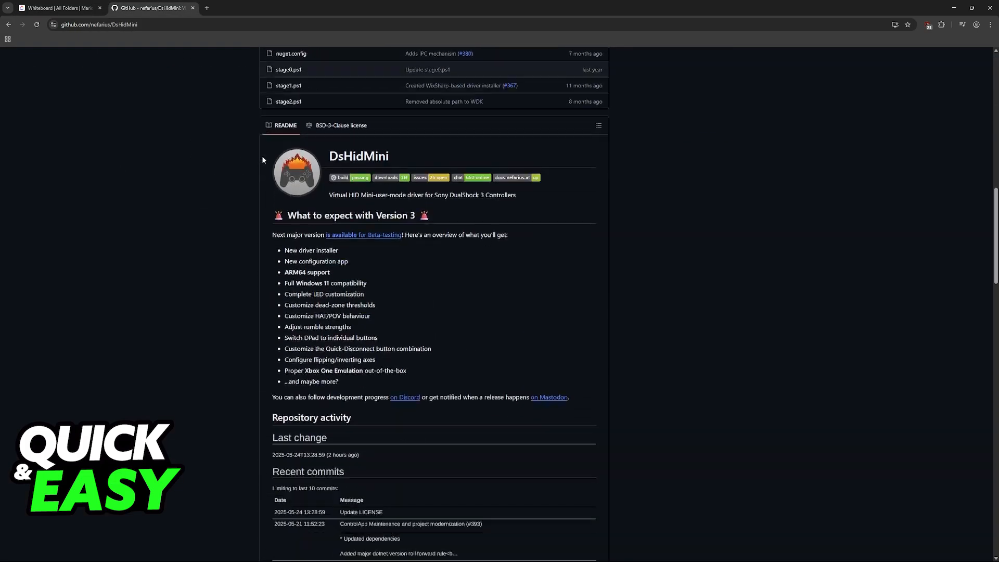
{"action": "scroll", "scroll_direction": "down", "scroll_amount": 3}
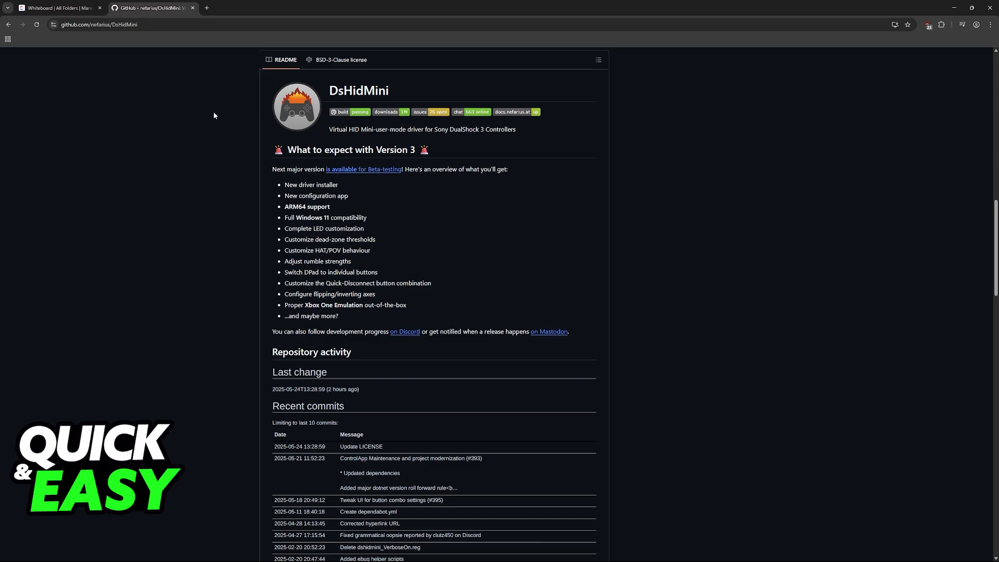
{"action": "mouse_move", "coordinate": [224, 117]}
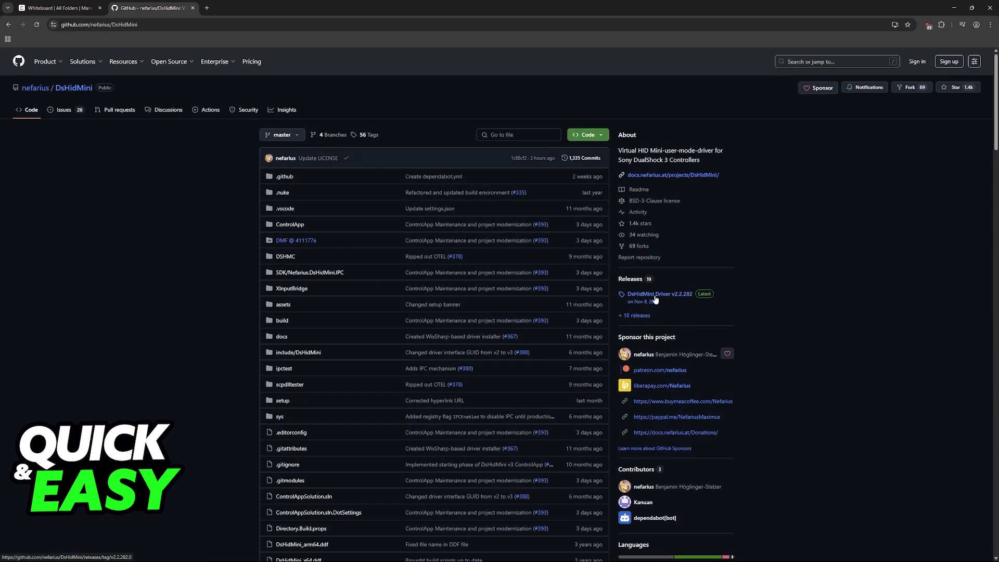
- Open the DsHidMini Driver v2.2.282 release notes and follow the comprehensive installation guide
{"action": "left_click", "coordinate": [661, 293]}
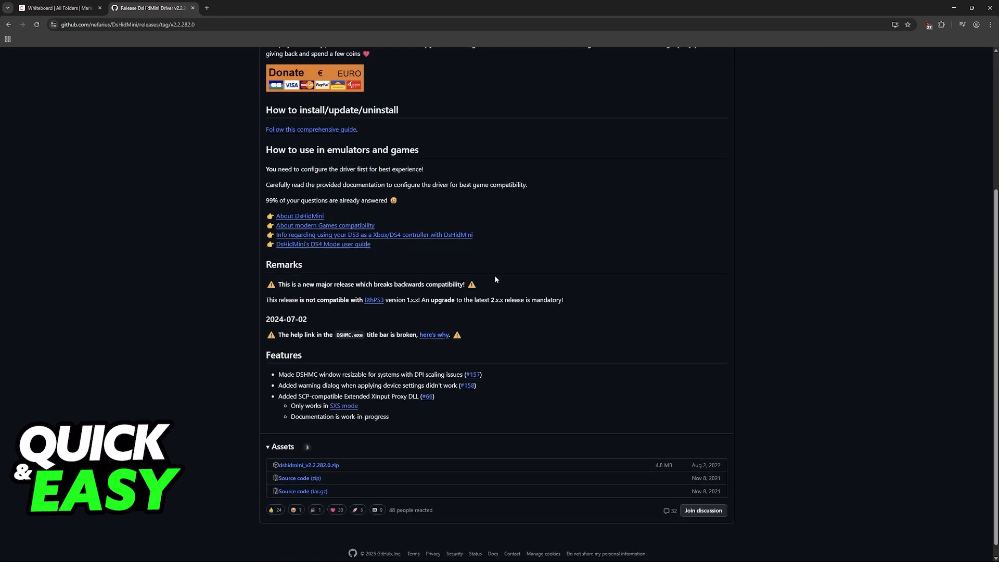
{"action": "double_click", "coordinate": [307, 464]}
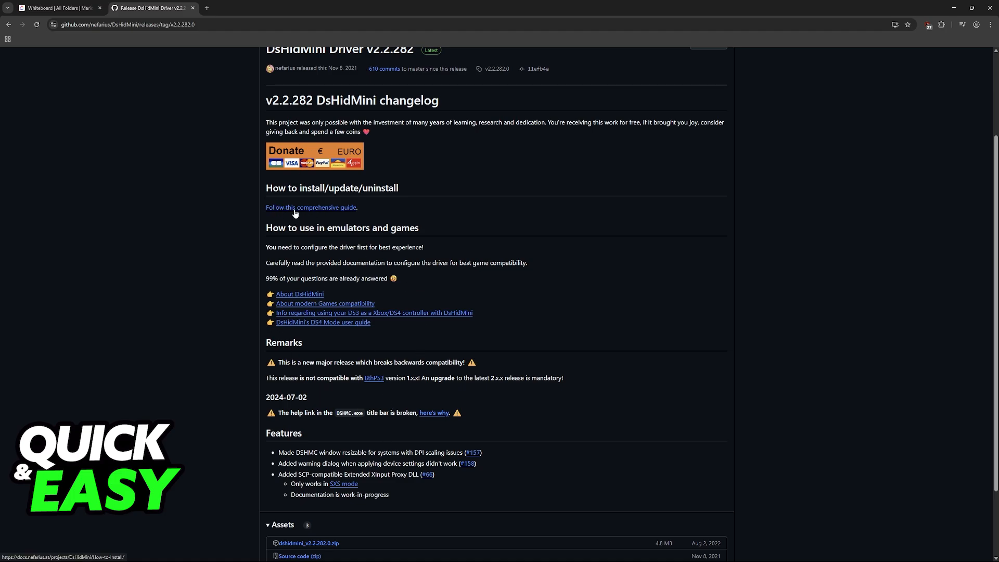
{"action": "left_click", "coordinate": [310, 207]}
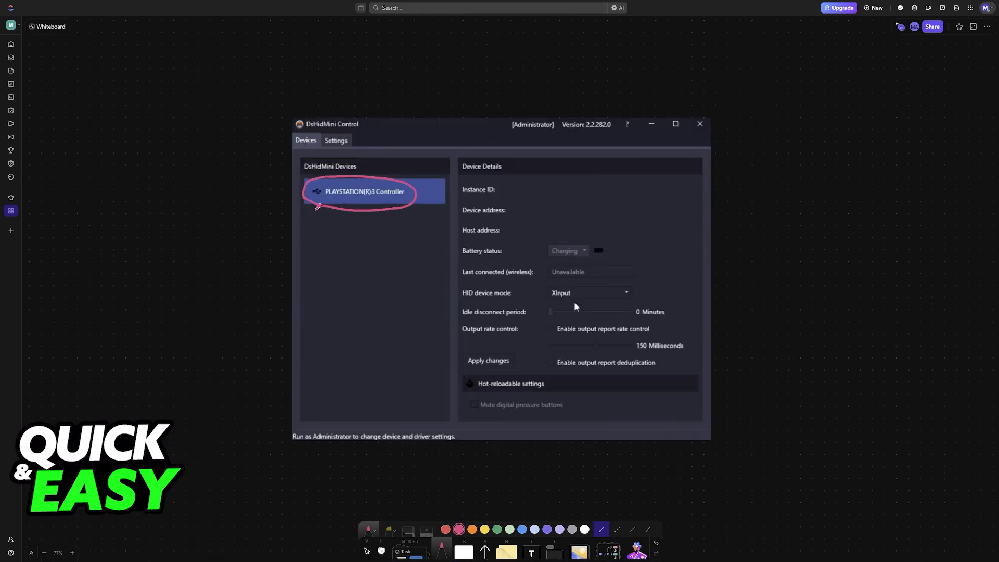
- Draw a pink arrow to the controller entry, write USB, and circle it
{"action": "left_click_drag", "start_coordinate": [318, 207], "coordinate": [357, 226]}
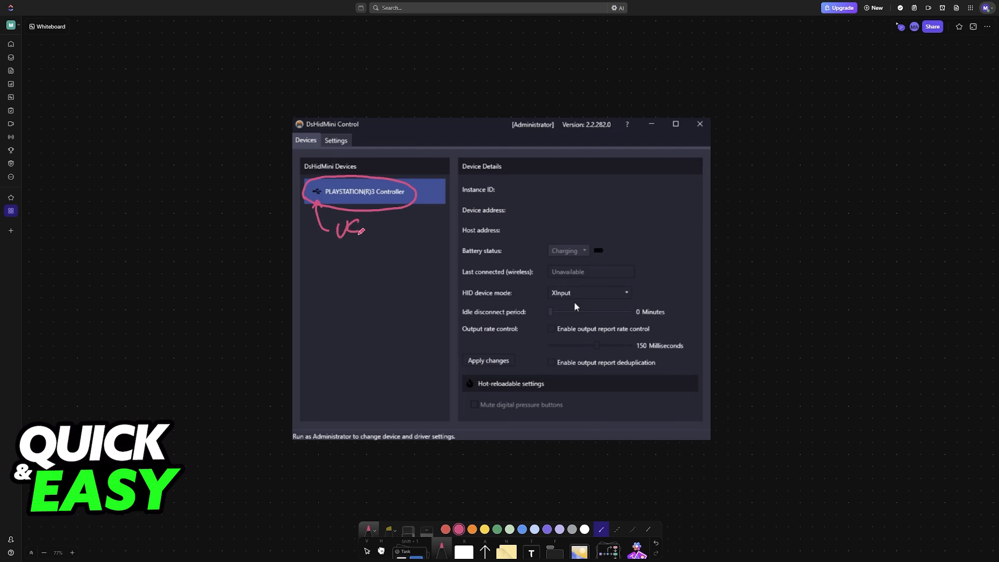
{"action": "left_click_drag", "start_coordinate": [357, 230], "coordinate": [372, 229]}
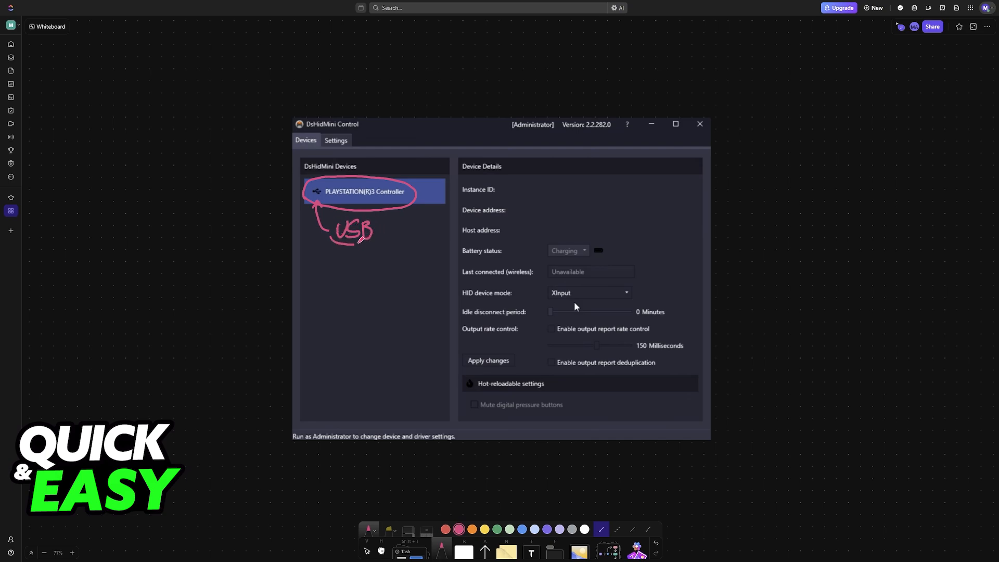
{"action": "left_click_drag", "start_coordinate": [337, 223], "coordinate": [383, 239]}
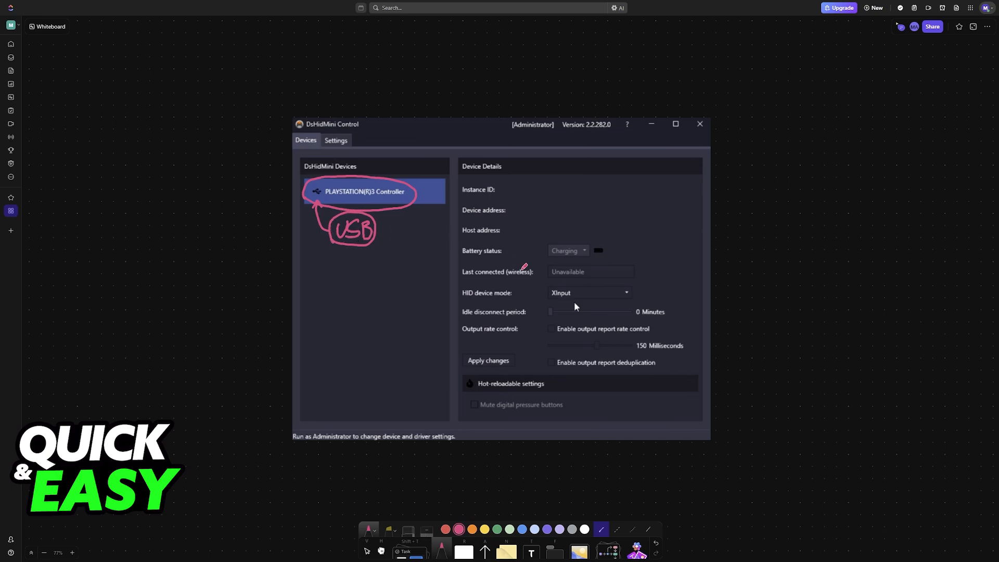
{"action": "mouse_move", "coordinate": [439, 231]}
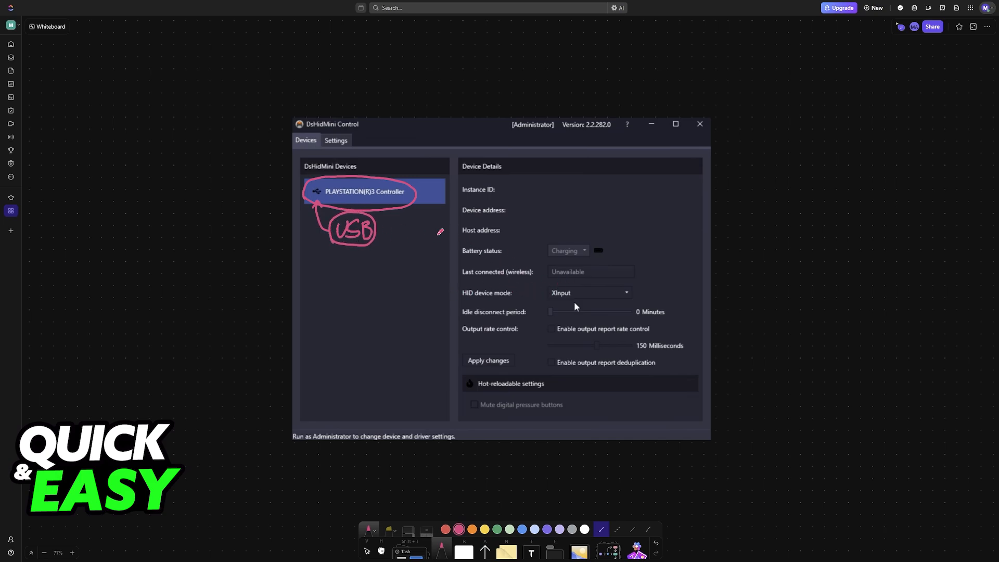
- Underline Administrator, draw an arrow toward device details, and circle XInput with a checkmark
{"action": "left_click_drag", "start_coordinate": [513, 136], "coordinate": [558, 132]}
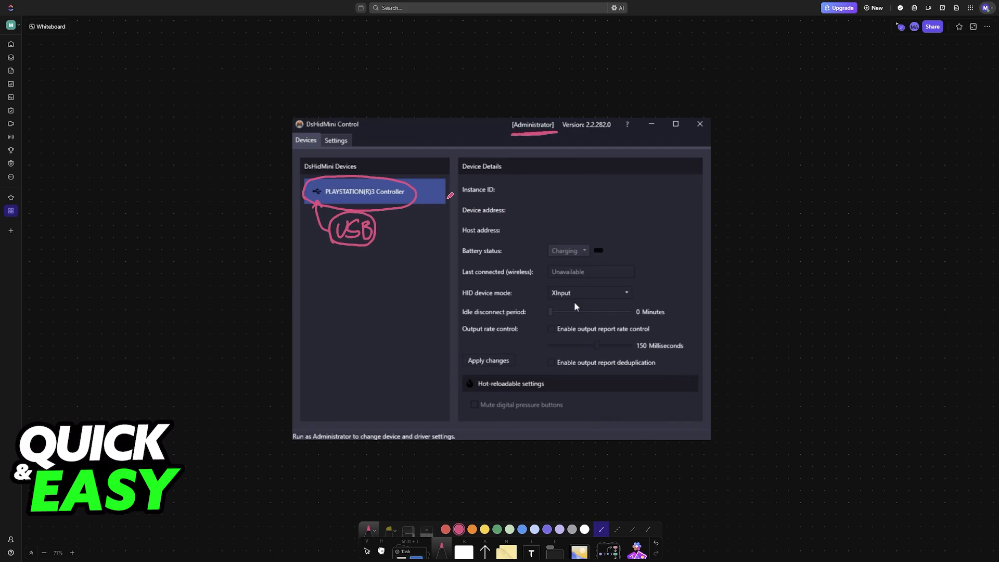
{"action": "left_click_drag", "start_coordinate": [446, 194], "coordinate": [421, 194]}
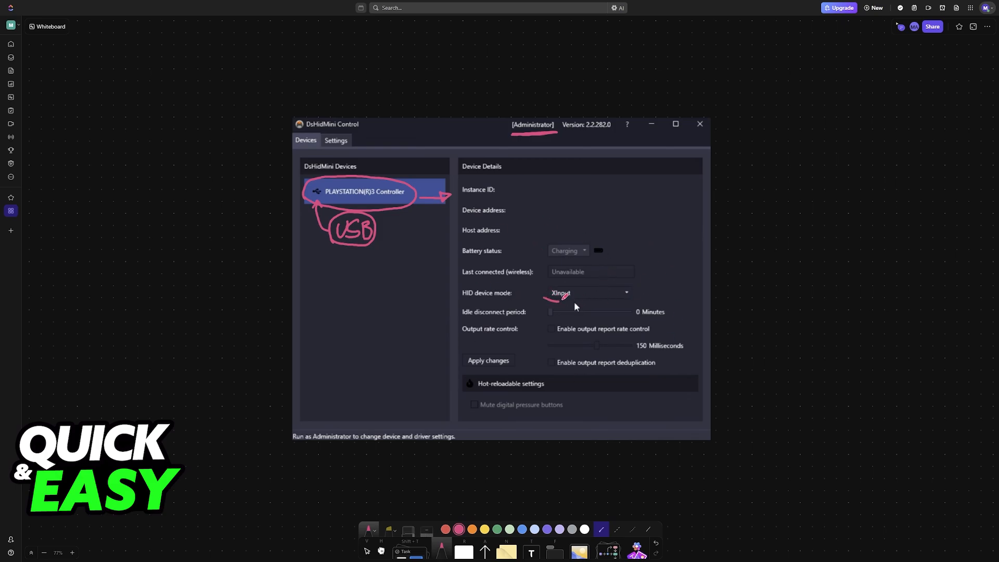
{"action": "left_click_drag", "start_coordinate": [542, 283], "coordinate": [576, 300]}
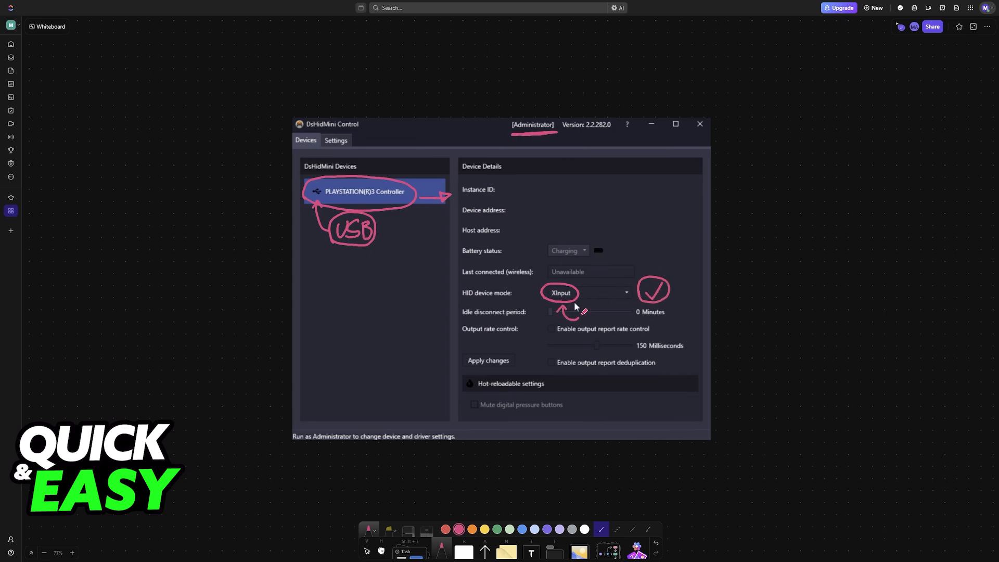
- Move the Settings screenshot higher, switch to blue, and circle the Download BthPS3 option
{"action": "left_click", "coordinate": [335, 140]}
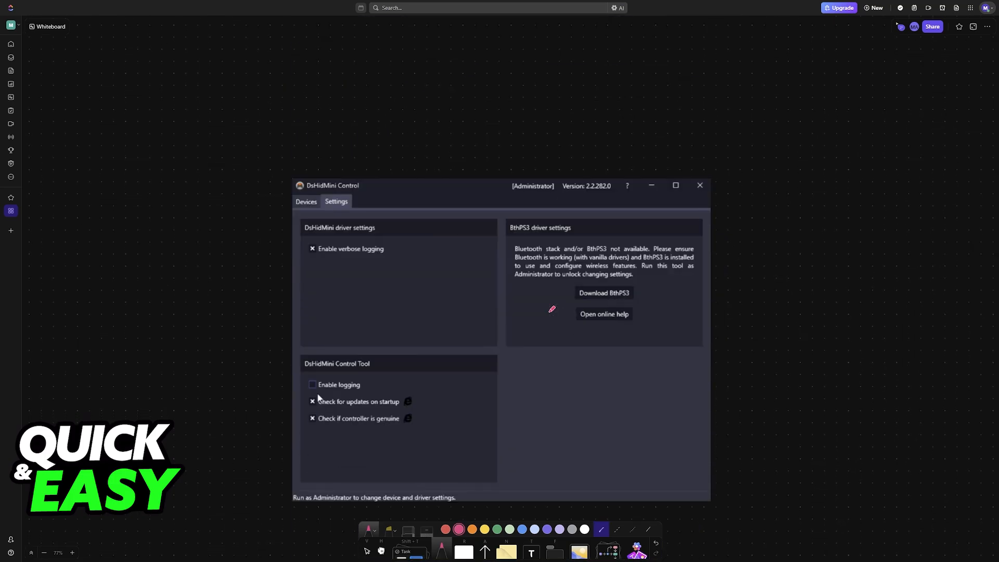
{"action": "left_click_drag", "start_coordinate": [445, 186], "coordinate": [446, 147]}
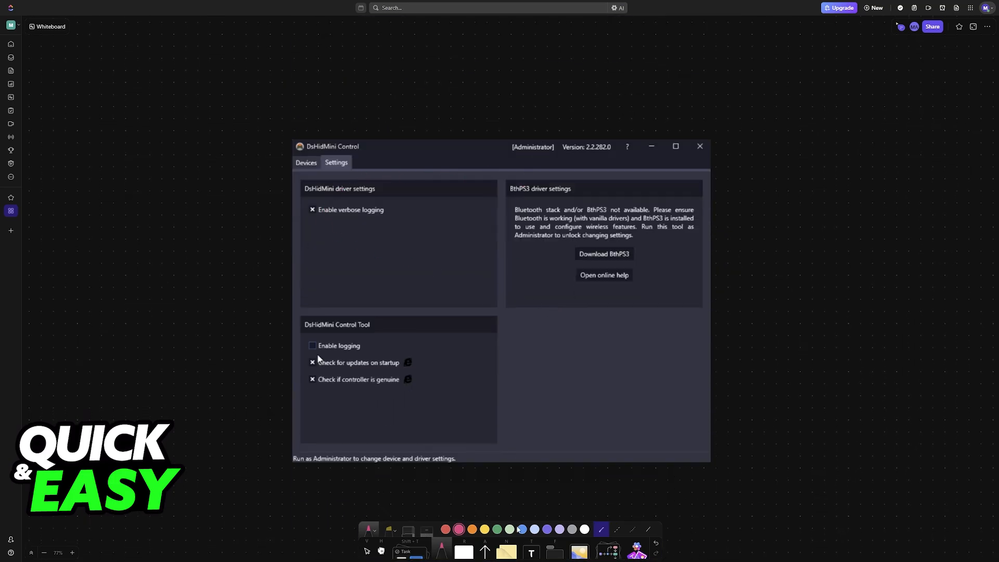
{"action": "left_click", "coordinate": [521, 530]}
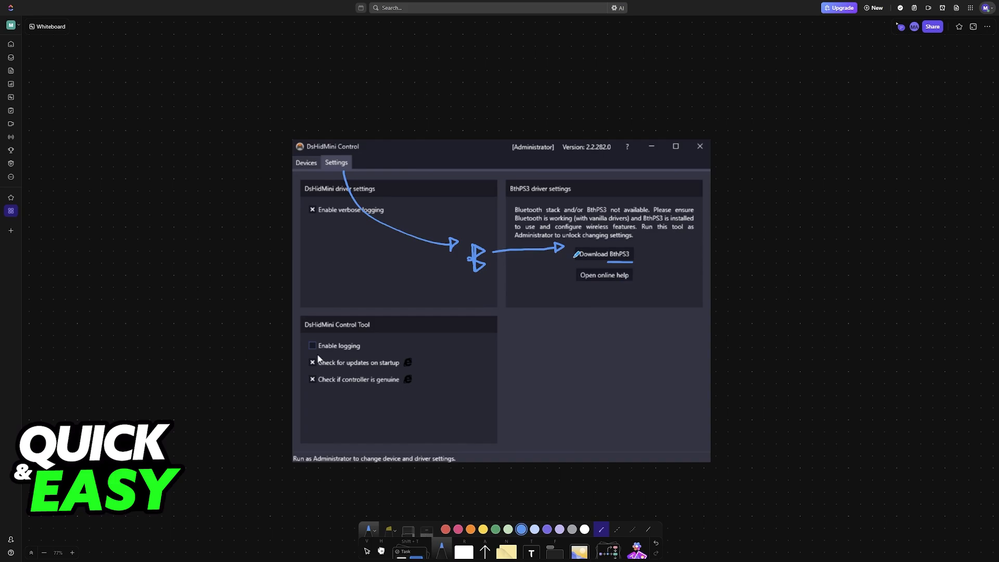
{"action": "left_click_drag", "start_coordinate": [570, 258], "coordinate": [637, 255]}
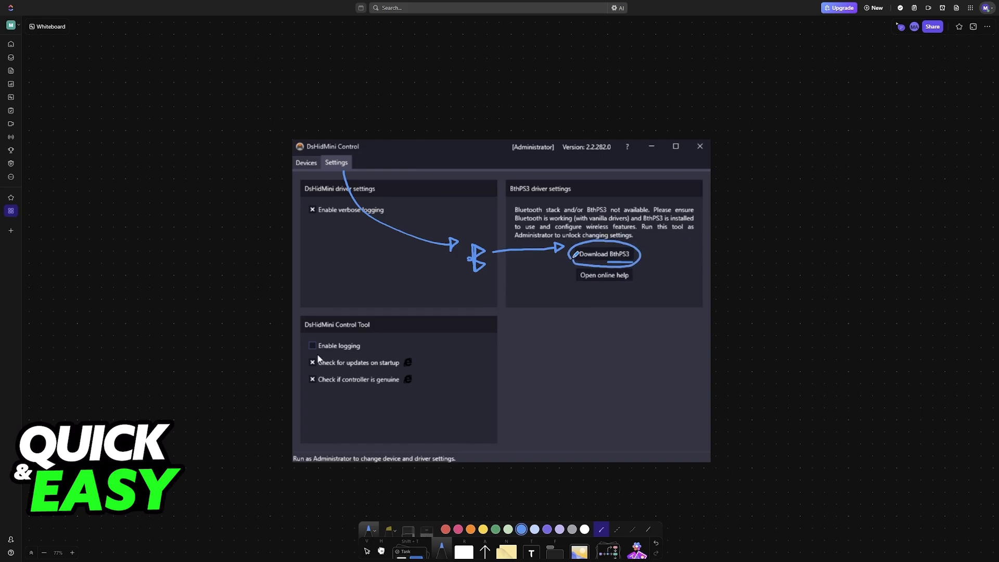
{"action": "left_click", "coordinate": [306, 162]}
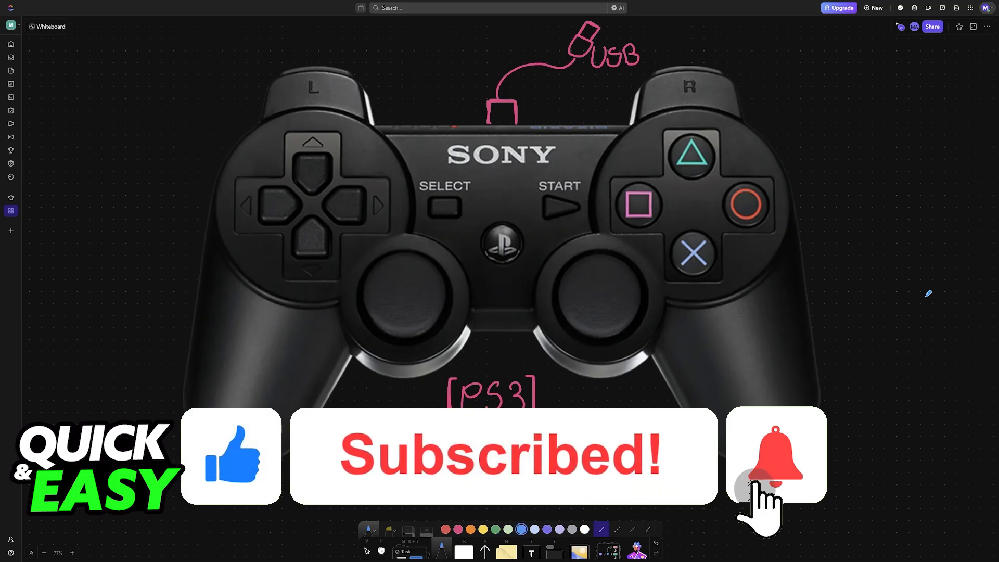
- Return to the PS3 controller image with its pink USB cable sketch
{"action": "left_click", "coordinate": [776, 456]}
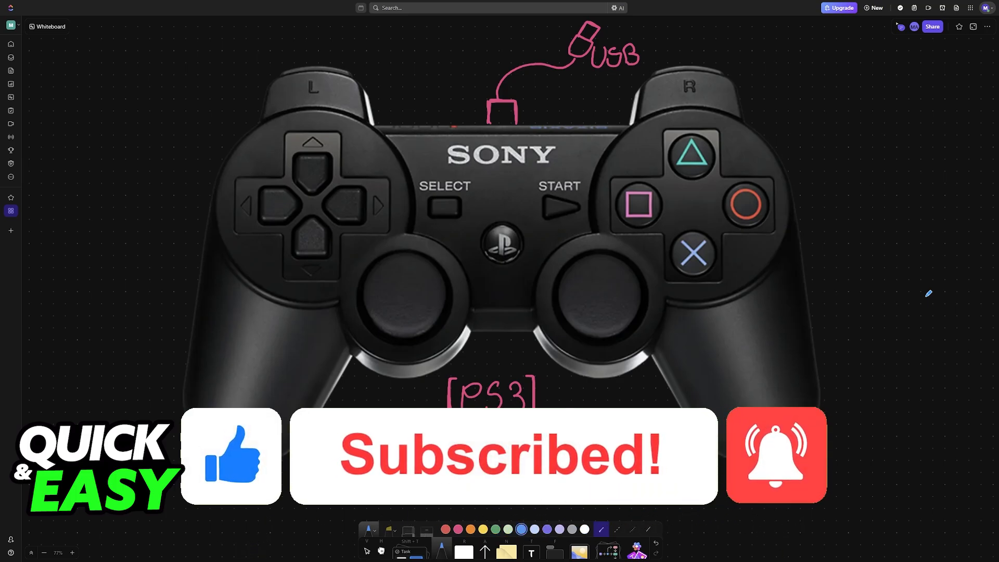